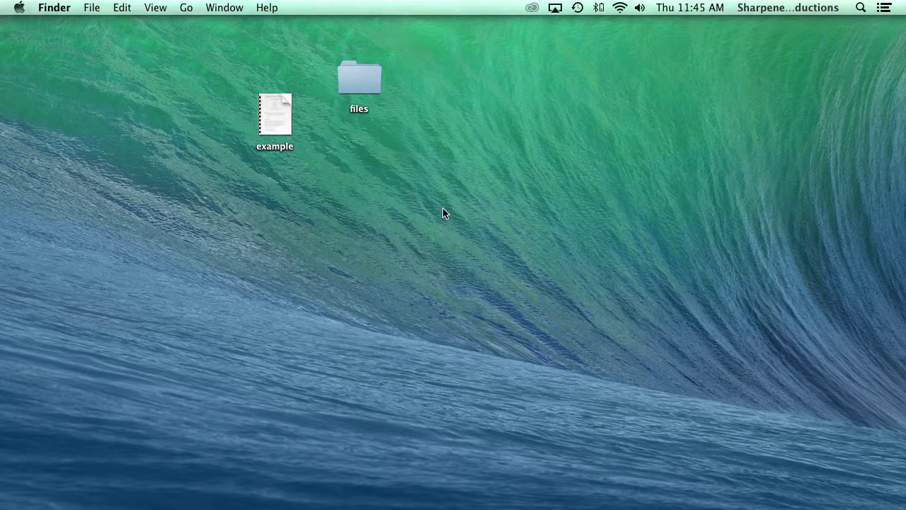
mouse_move(410, 198)
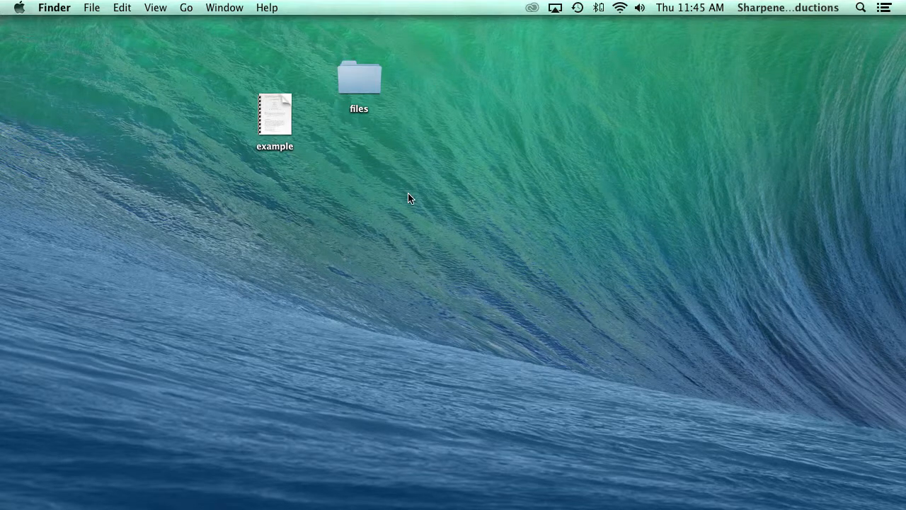
mouse_move(329, 165)
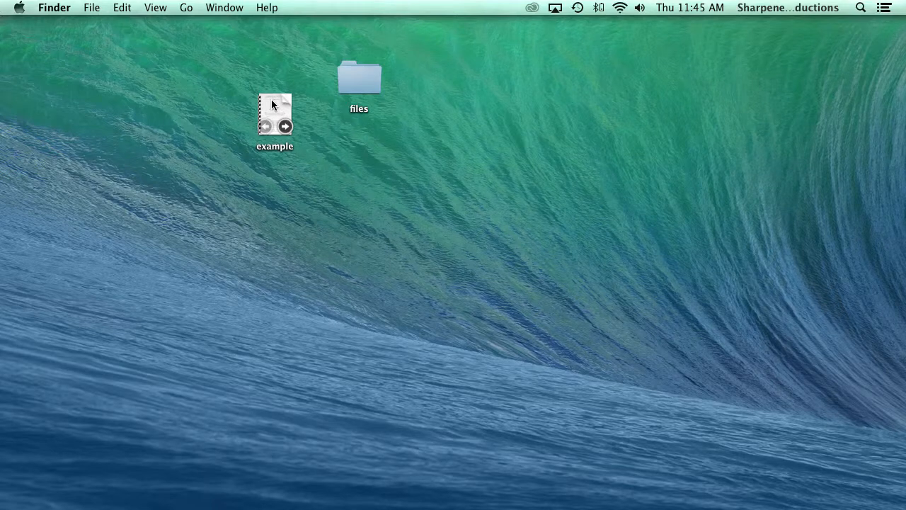
- Bring up Get Info for the desktop 'example' file and expand its Name & Extension section
click(274, 113)
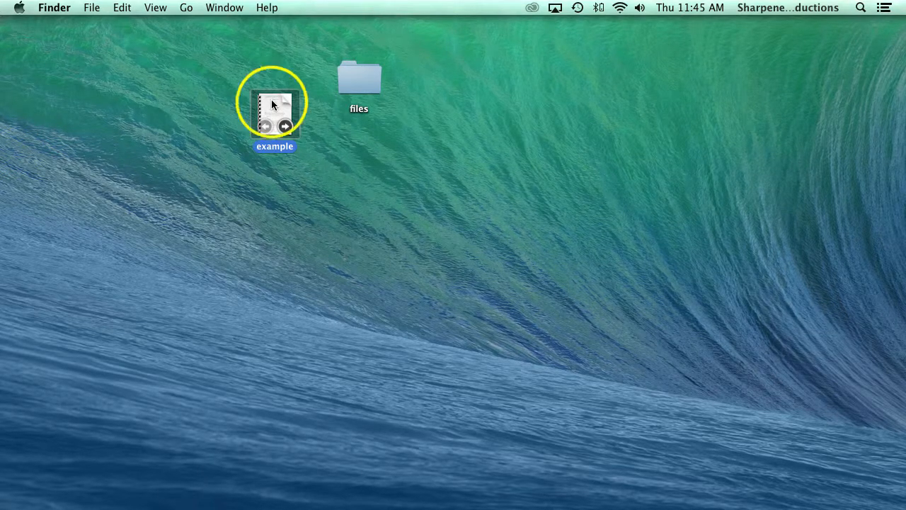
right_click(273, 105)
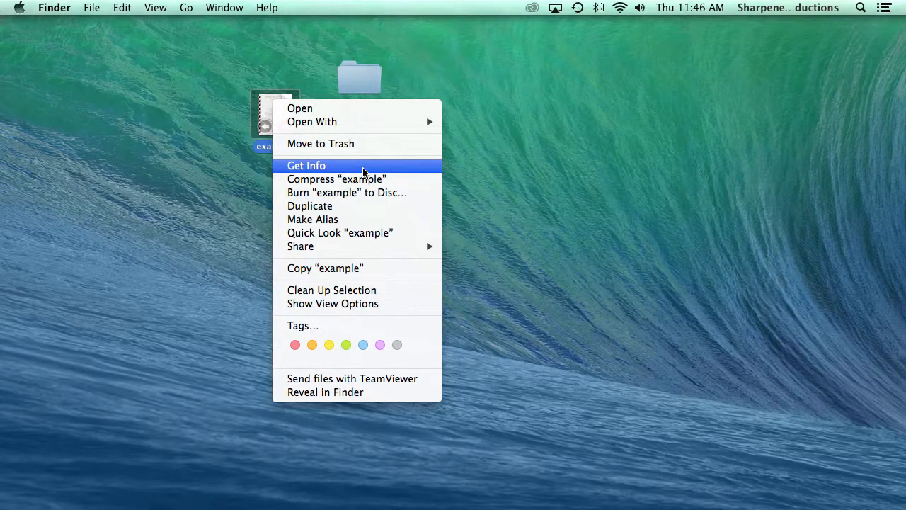
click(306, 164)
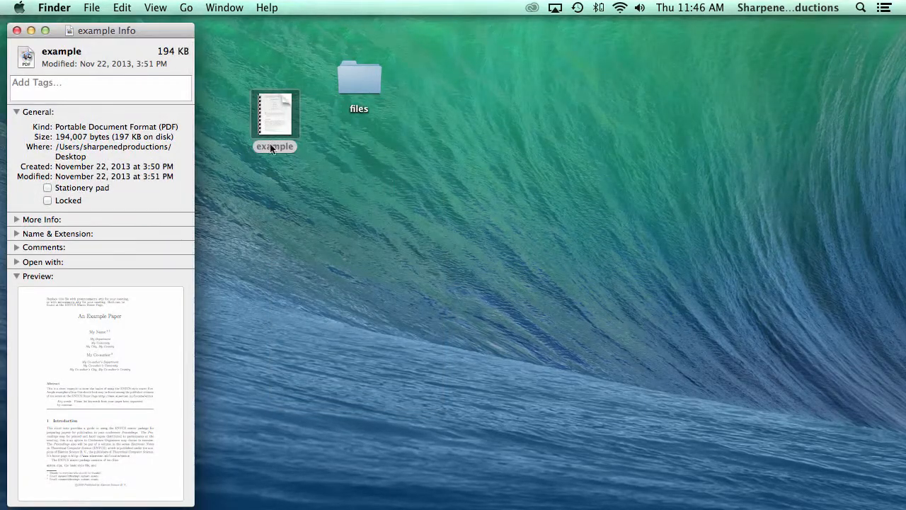
key(cmd+i)
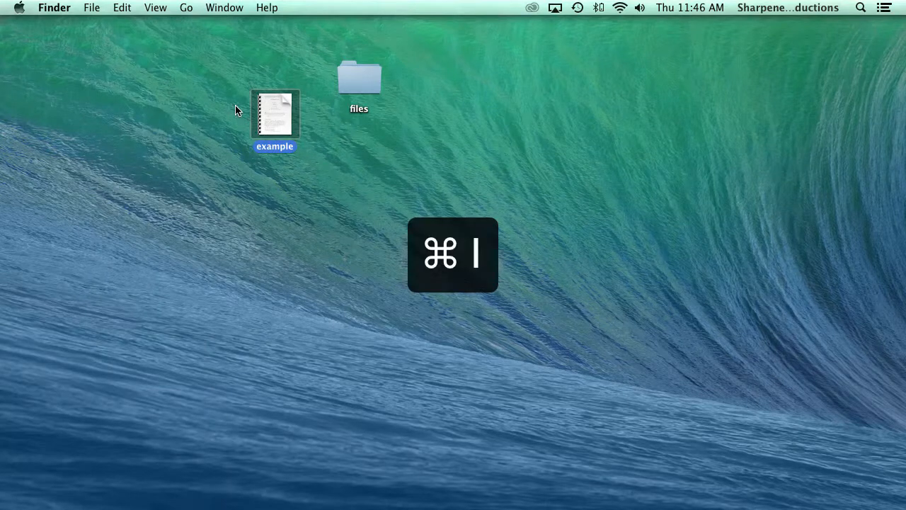
key(cmd+i)
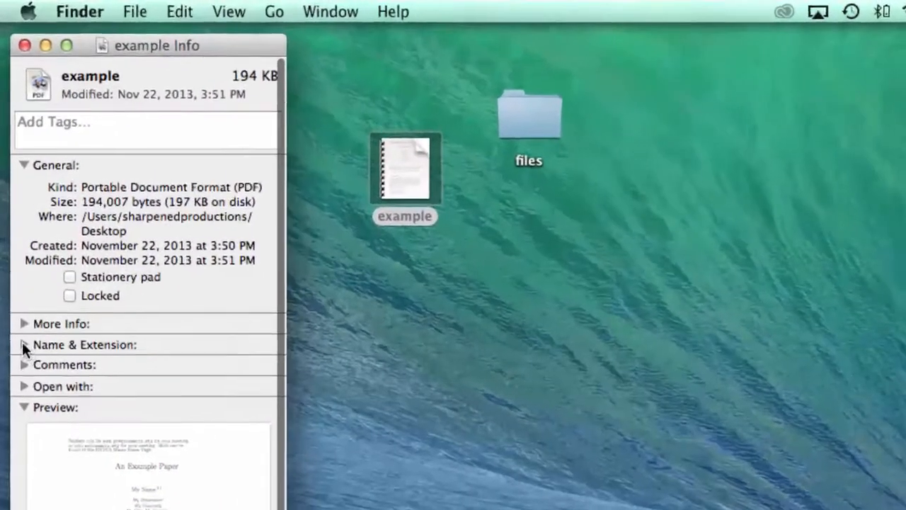
click(25, 346)
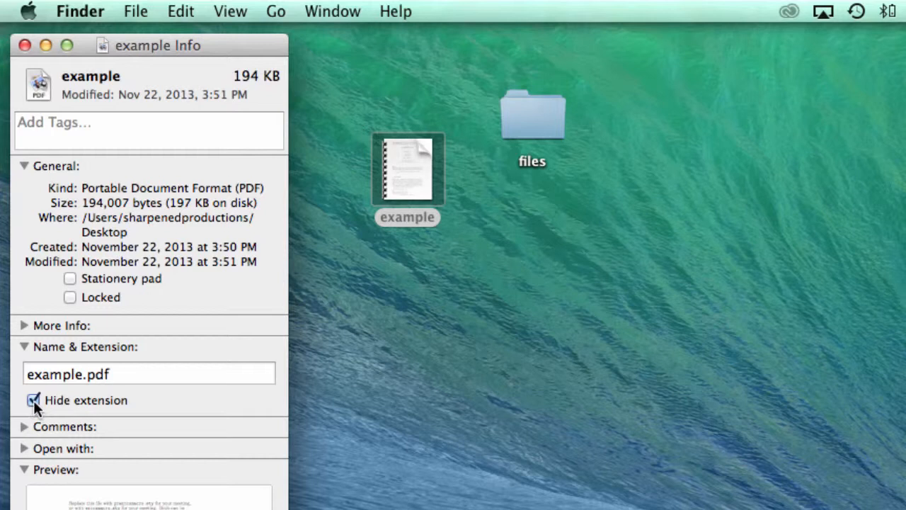
- Uncheck Hide extension to reveal 'example.pdf', re-check it, and dismiss the Info window
click(31, 401)
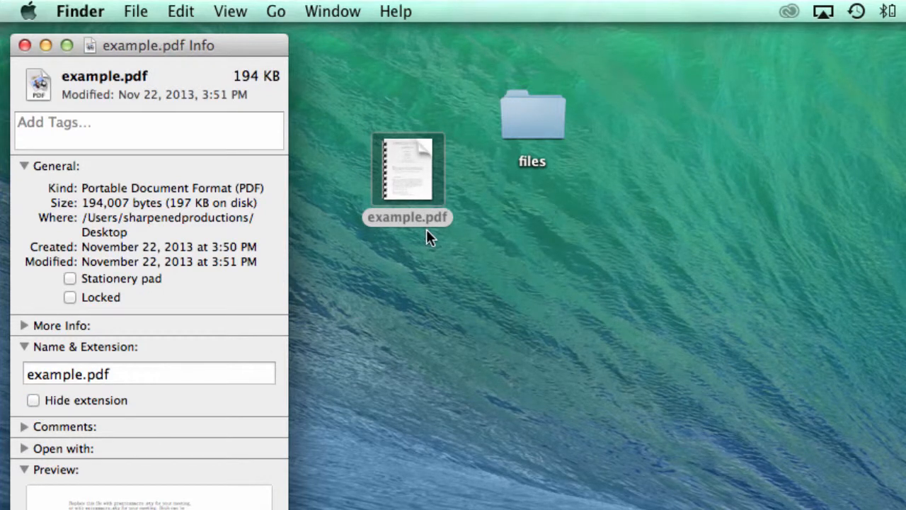
mouse_move(433, 232)
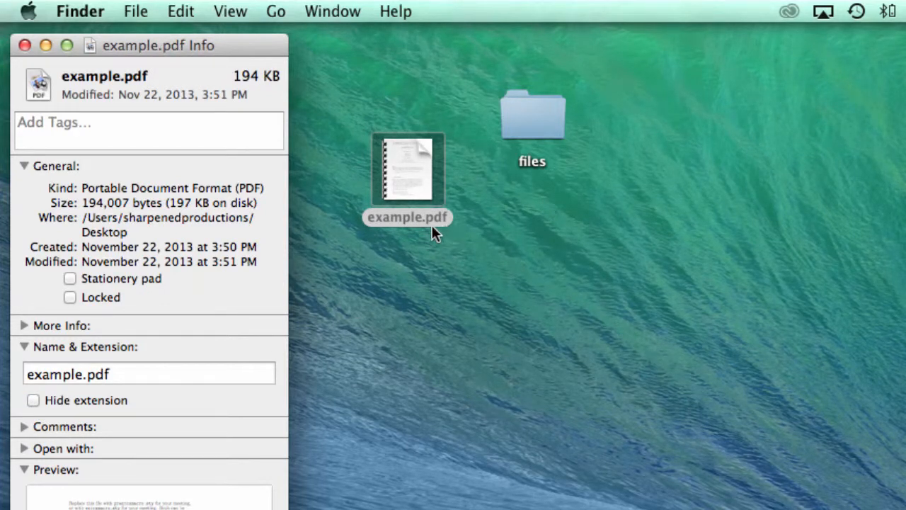
mouse_move(442, 235)
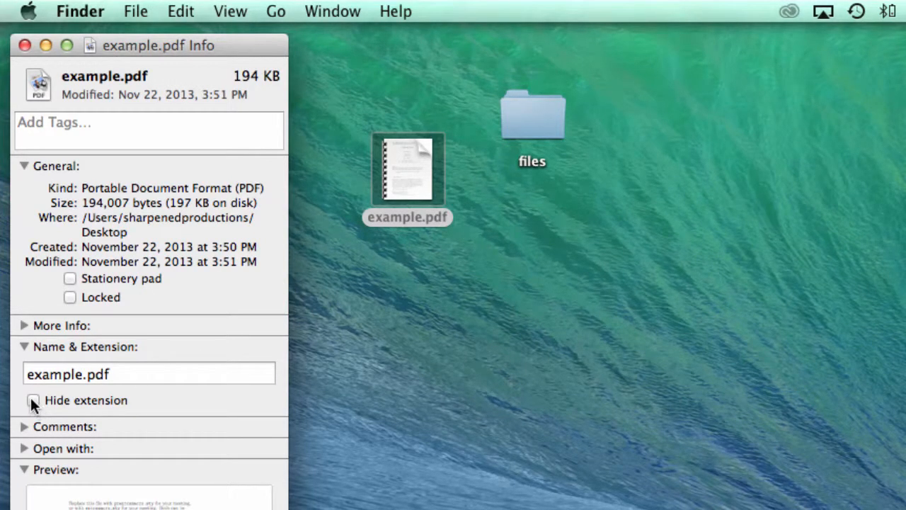
click(31, 399)
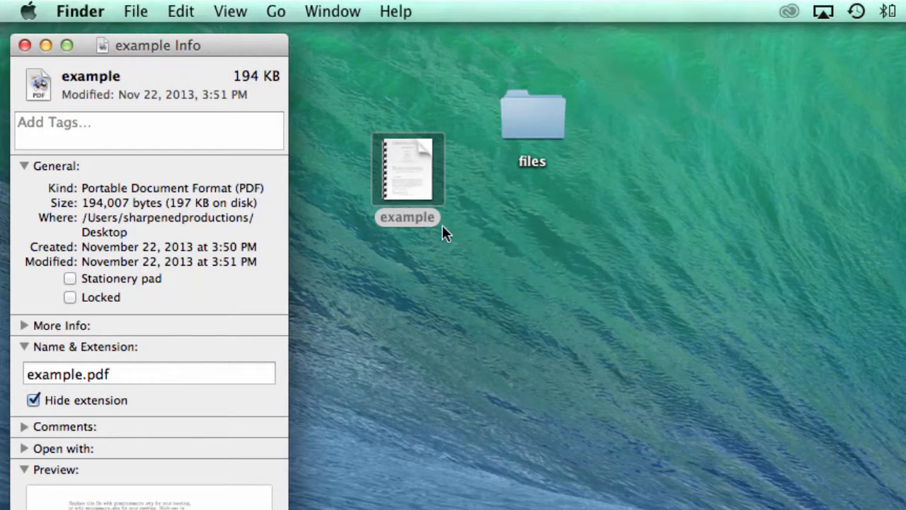
click(28, 43)
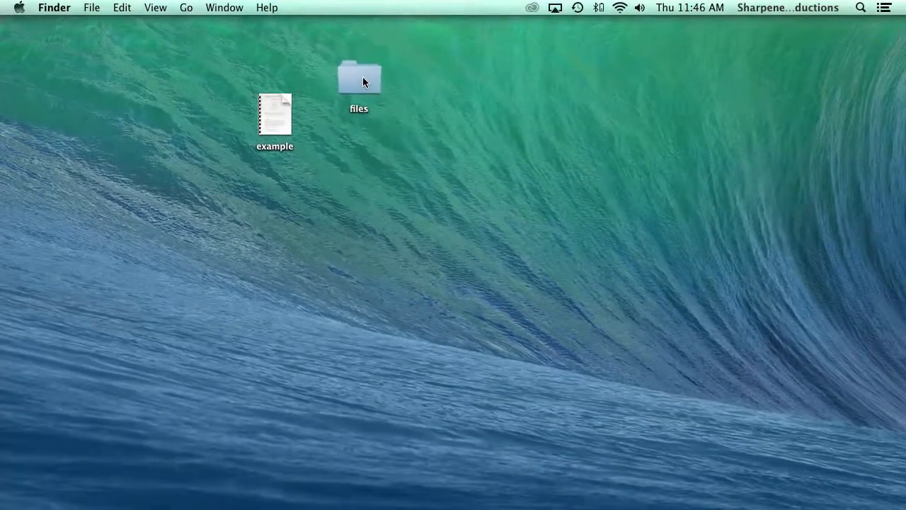
- With the files folder shown, enable 'Show all filename extensions' in Finder Preferences > Advanced
double_click(357, 80)
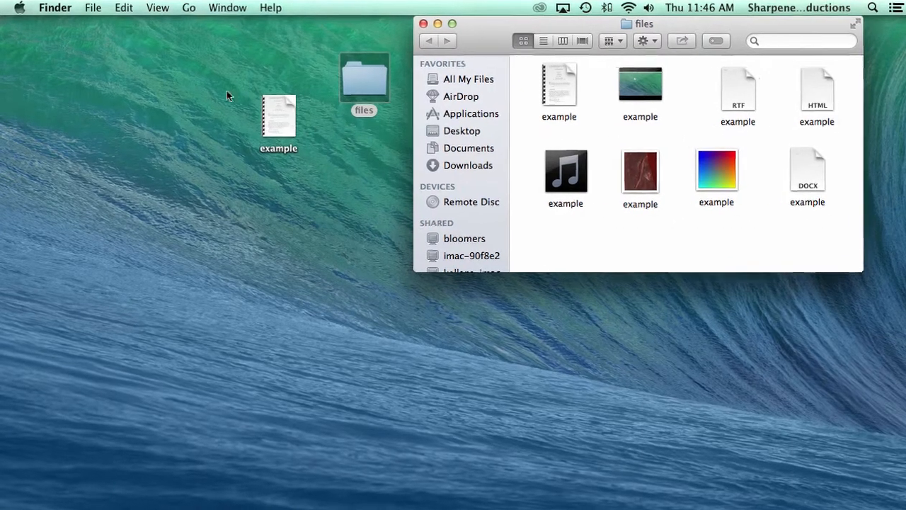
click(63, 8)
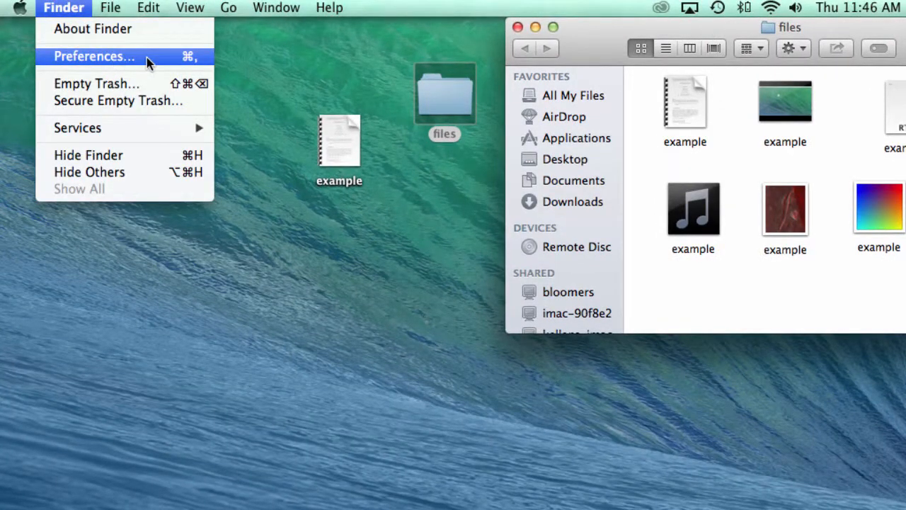
click(94, 54)
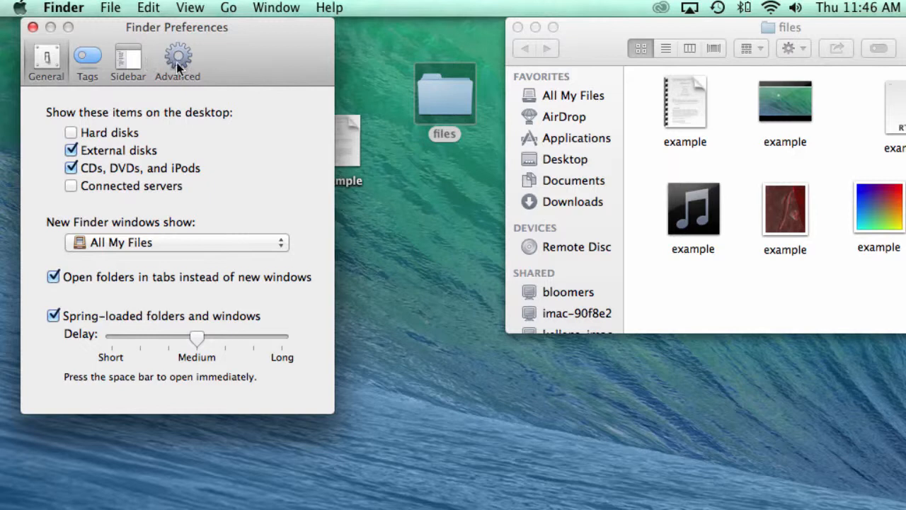
click(177, 58)
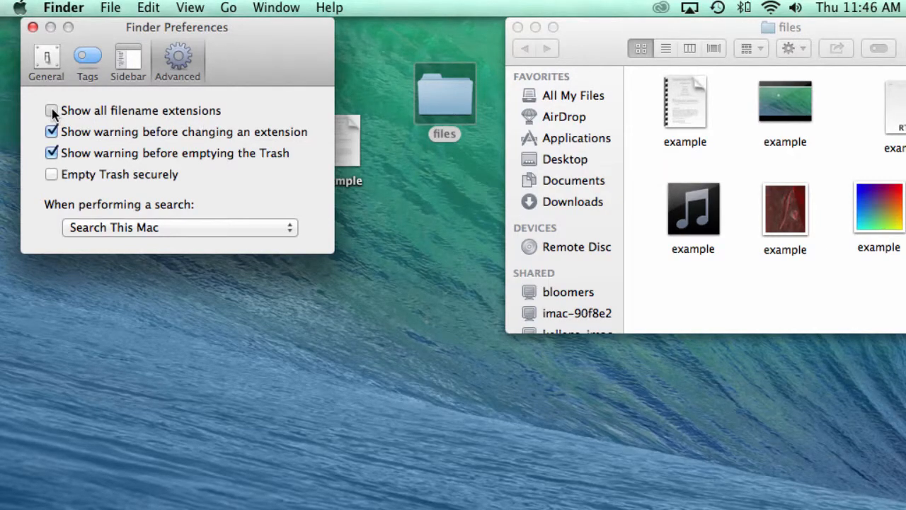
click(51, 110)
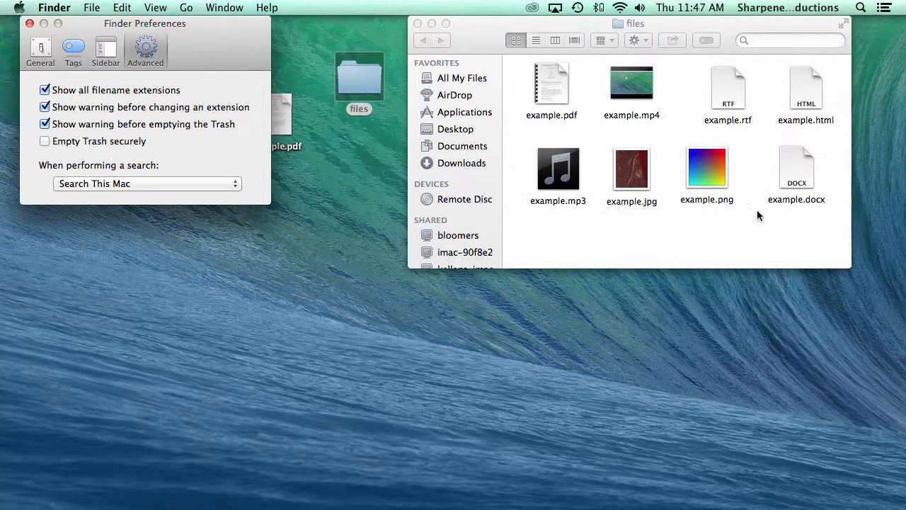
mouse_move(702, 195)
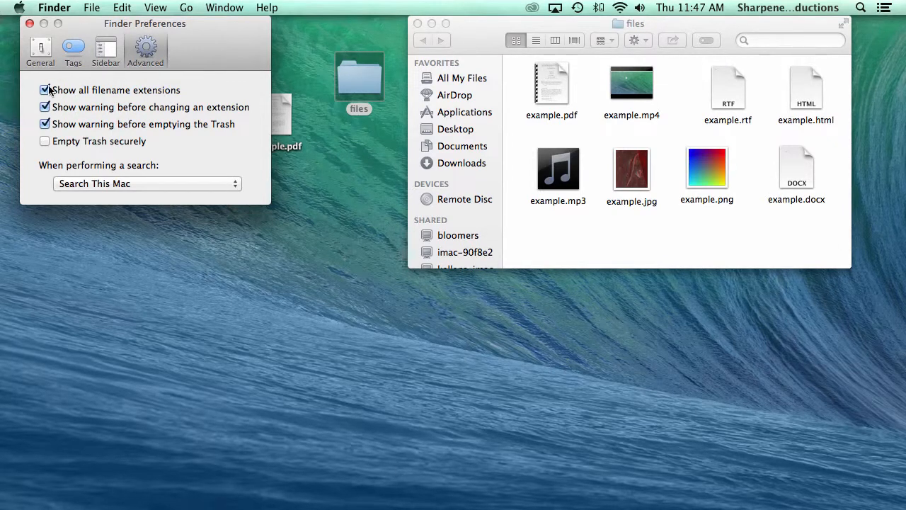
- Disable 'Show all filename extensions', then close Preferences and the files window
click(45, 91)
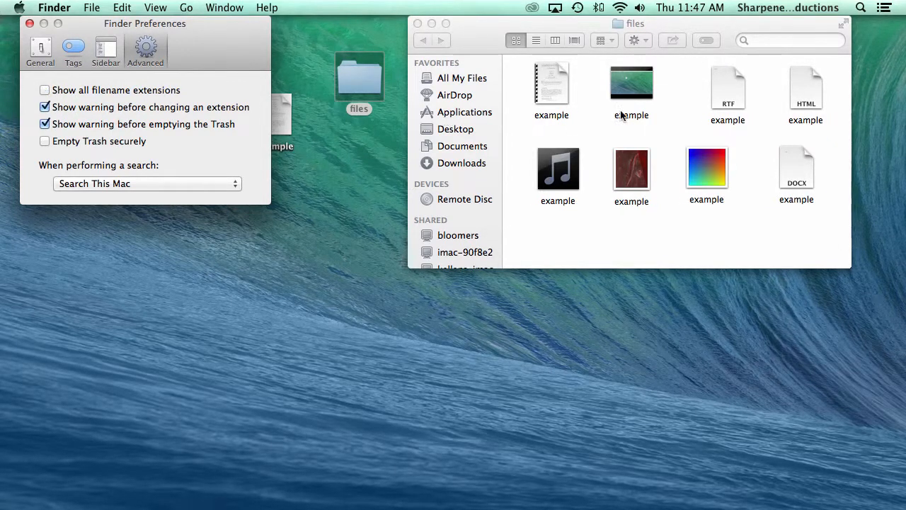
mouse_move(115, 6)
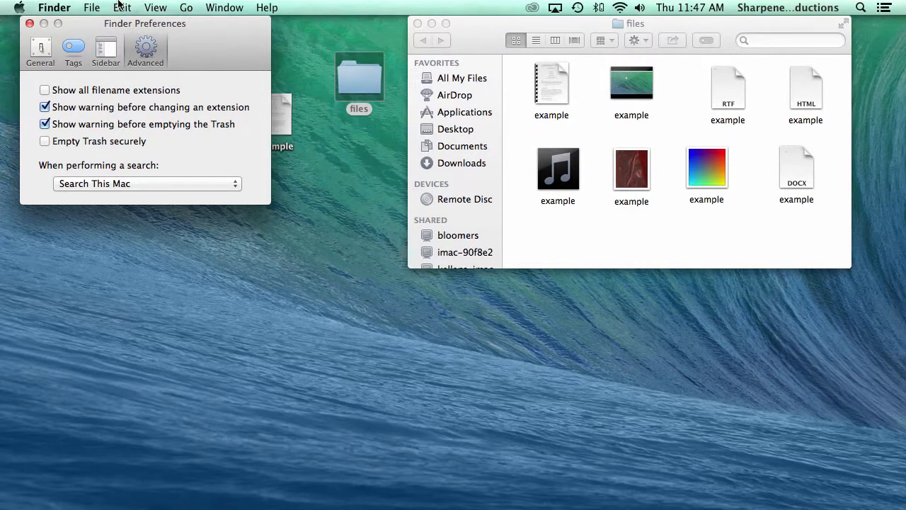
click(29, 31)
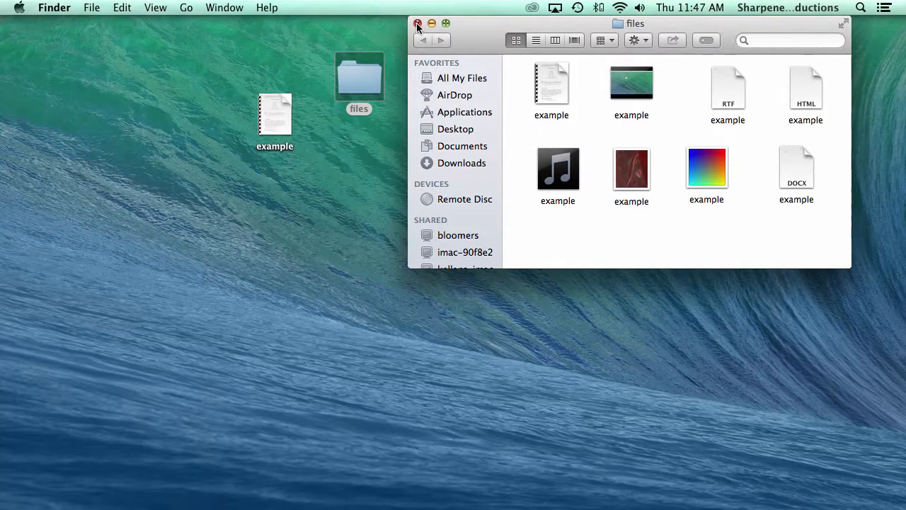
click(416, 24)
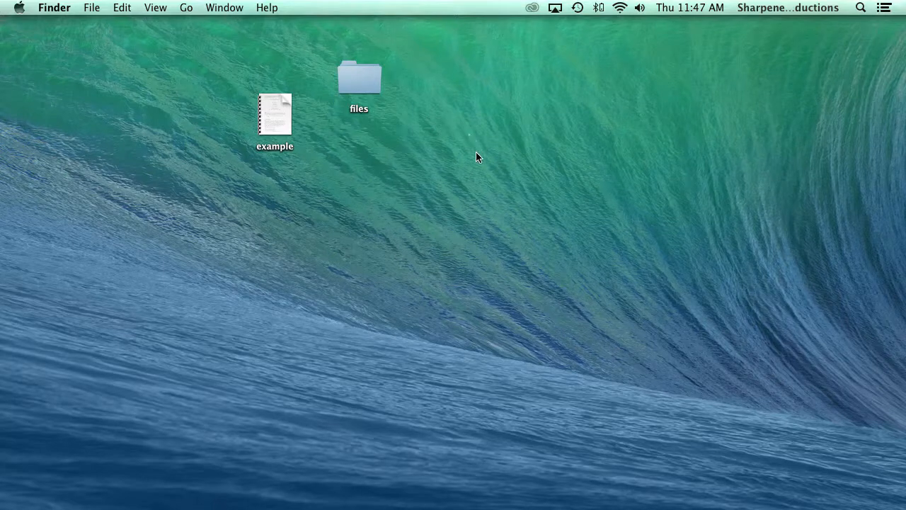